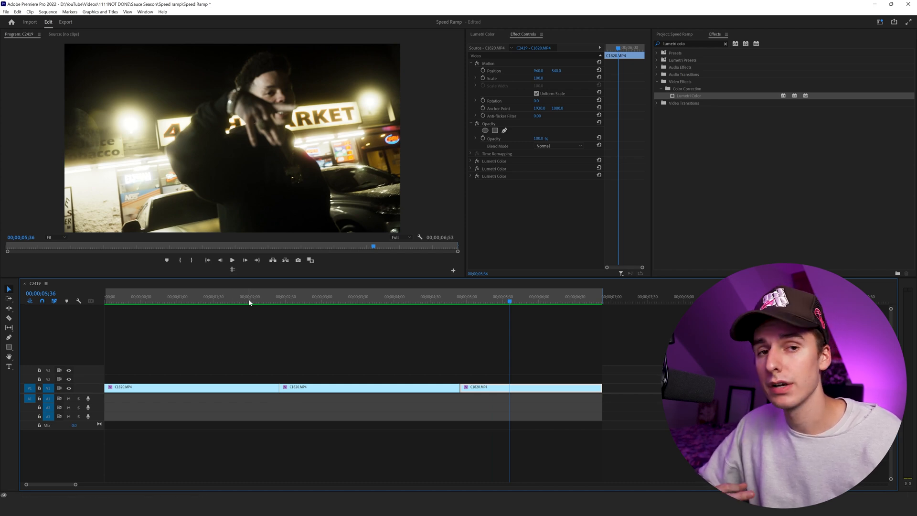
Set the sequence timebase to 23.976 frames per second and confirm the settings.
left_click(47, 12)
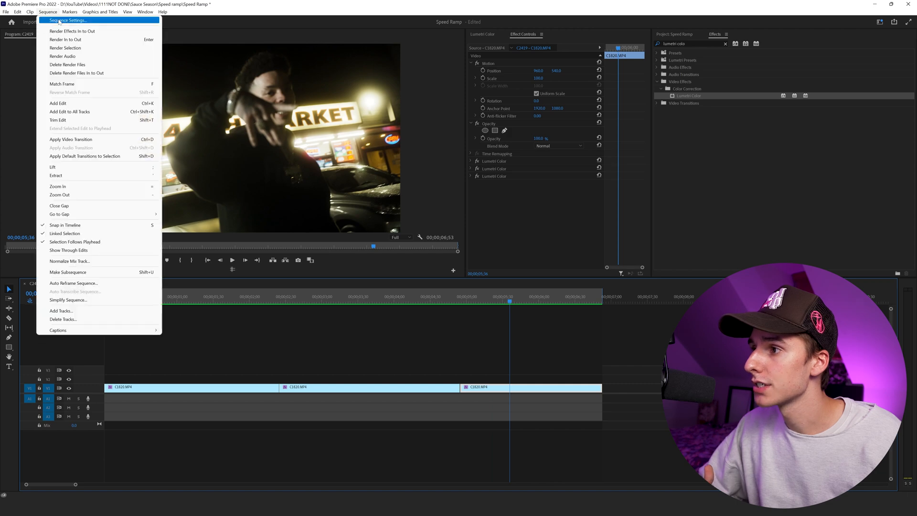
left_click(69, 20)
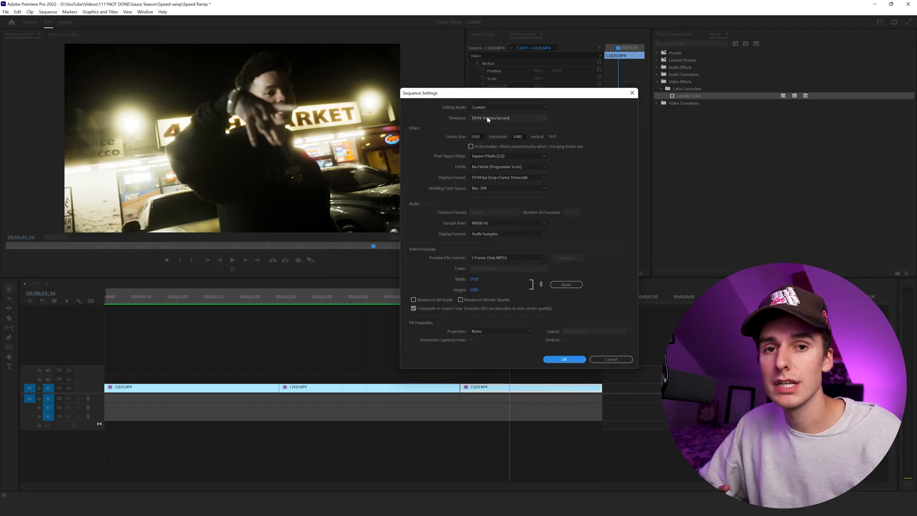
left_click(508, 118)
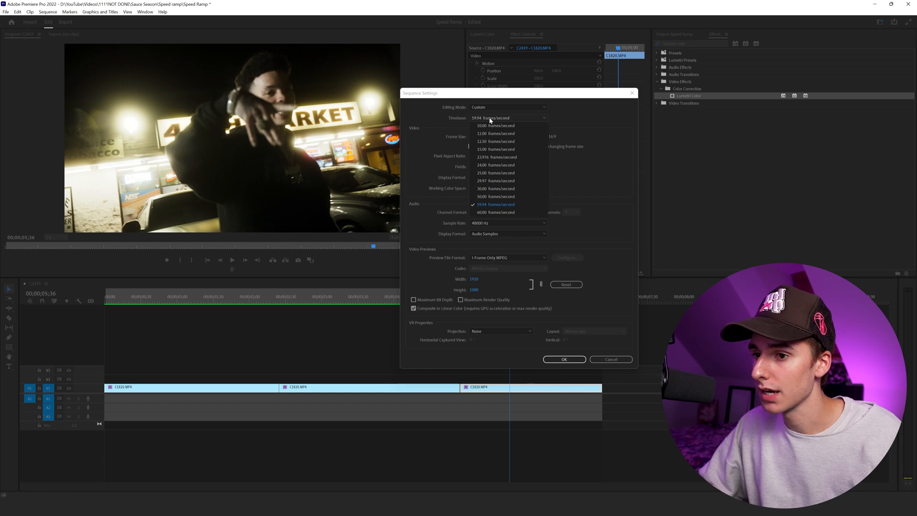
mouse_move(496, 156)
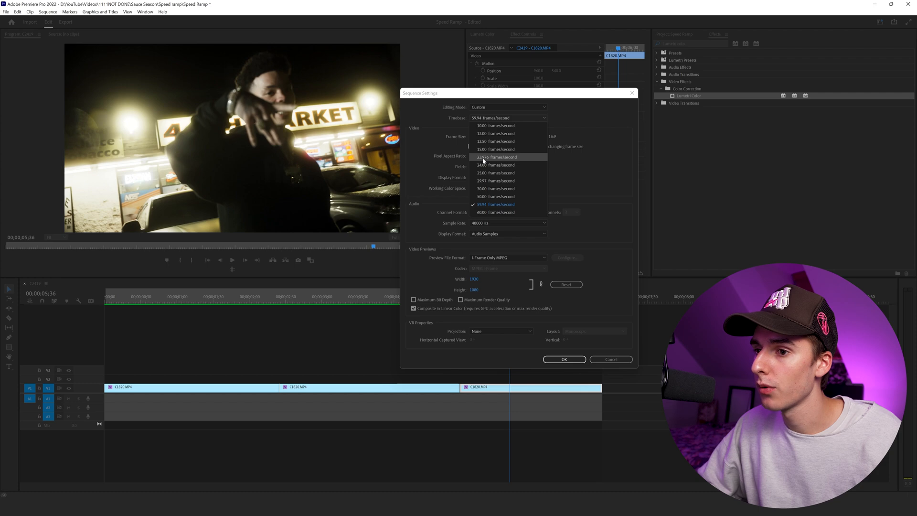
left_click(494, 157)
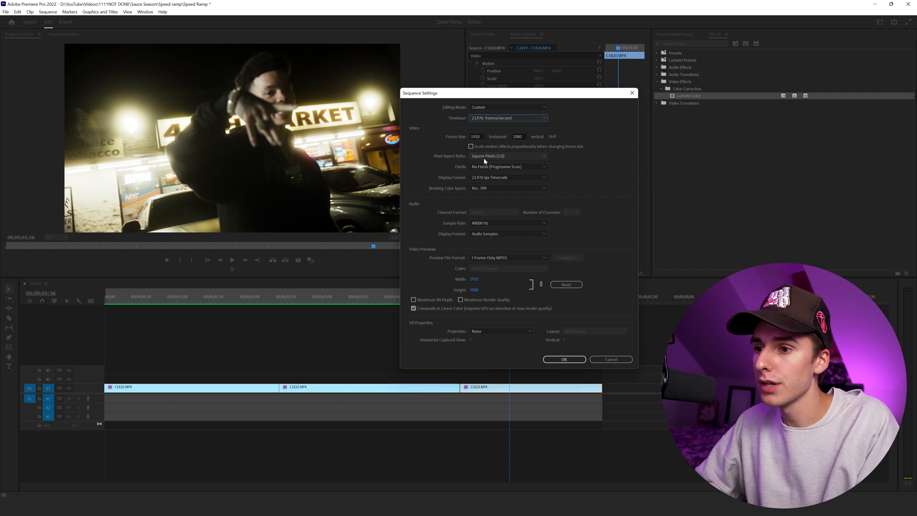
left_click(563, 360)
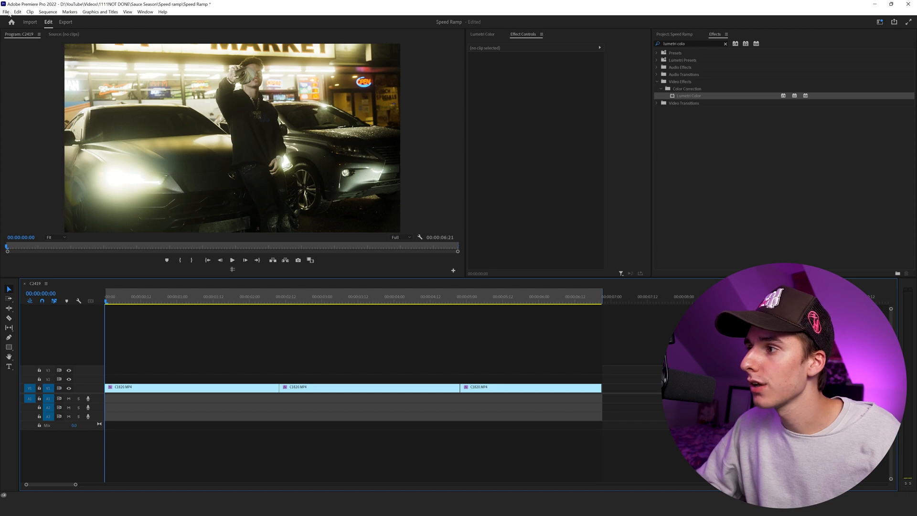
Start a media export as QuickTime with the Apple ProRes 422 codec at 23.976 fps.
left_click(6, 22)
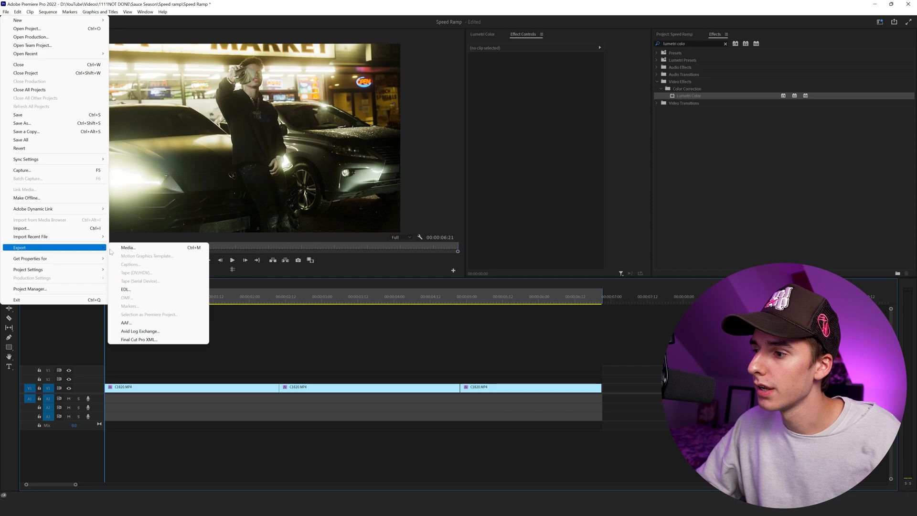
left_click(127, 248)
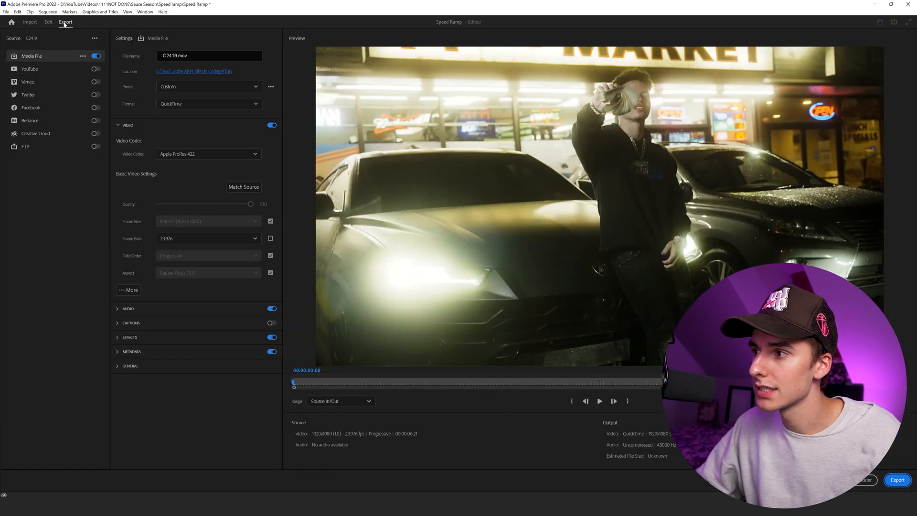
left_click(119, 125)
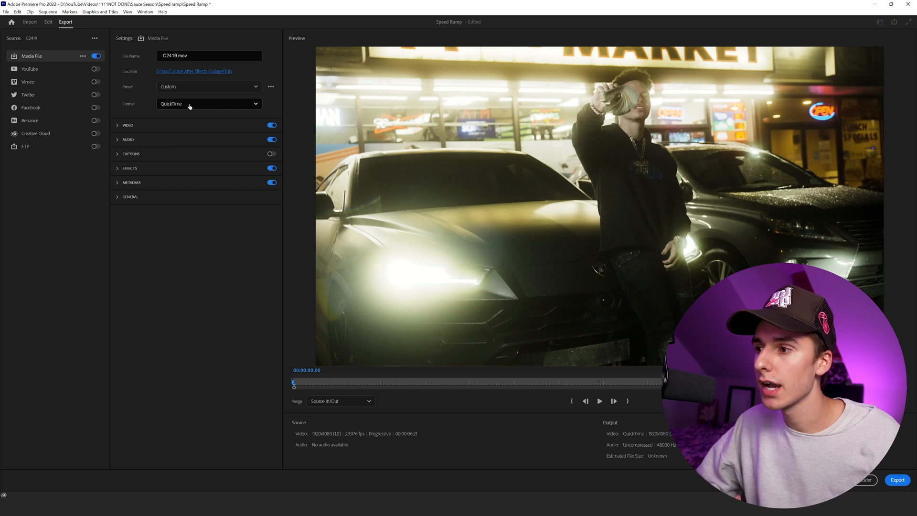
left_click(208, 103)
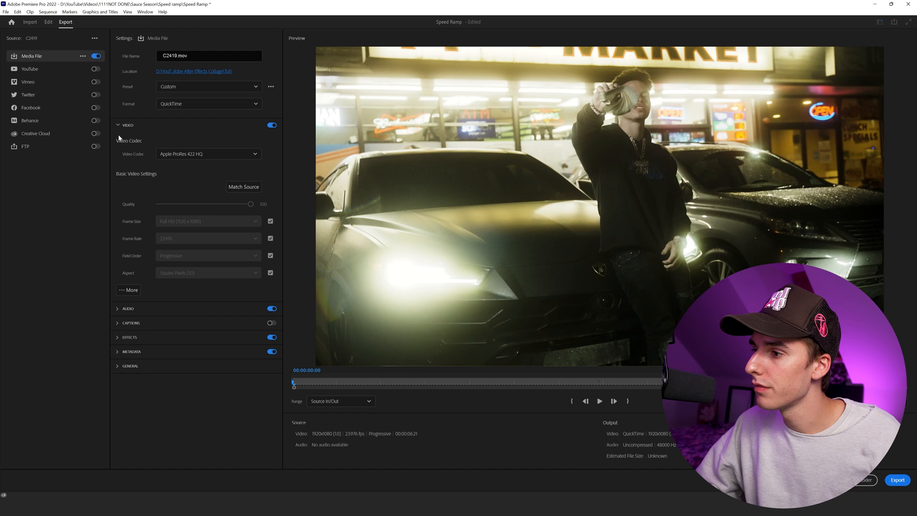
left_click(208, 154)
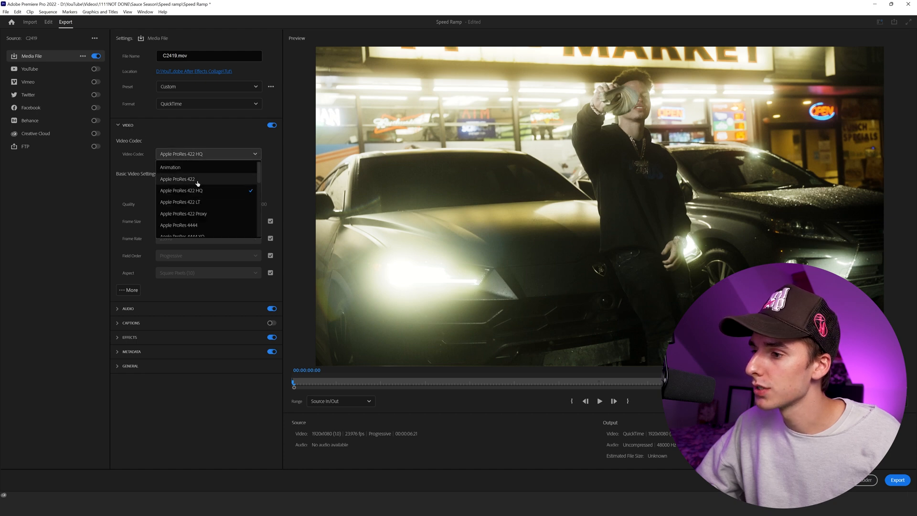
left_click(177, 180)
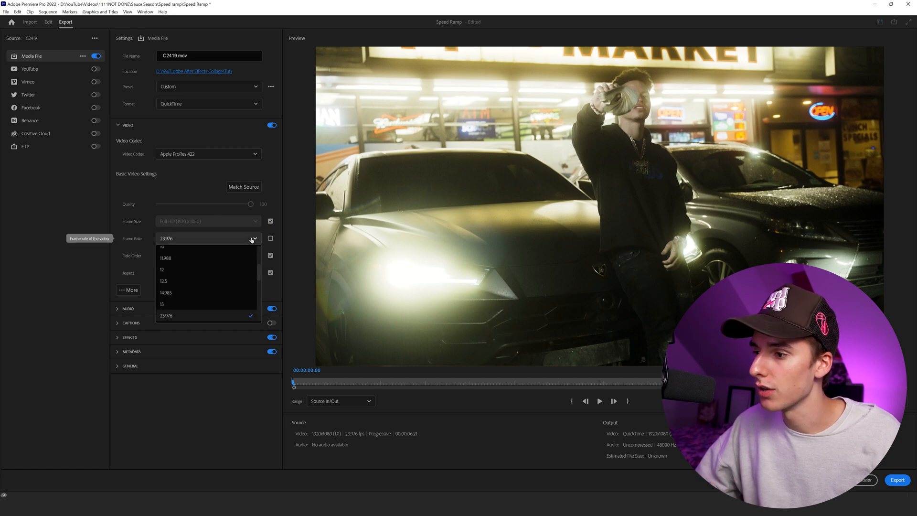
left_click(166, 315)
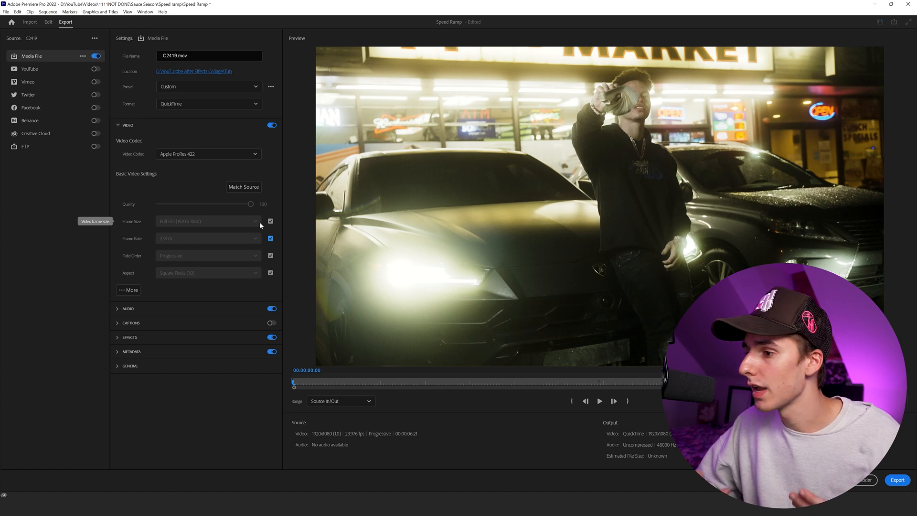
Render the QuickTime export at 16-bpc depth with maximum render quality.
left_click(129, 290)
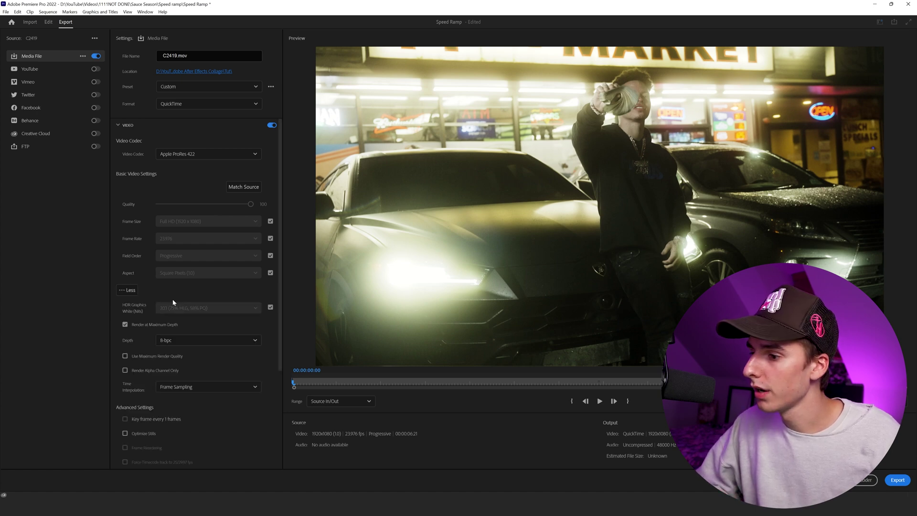
scroll("down", 3)
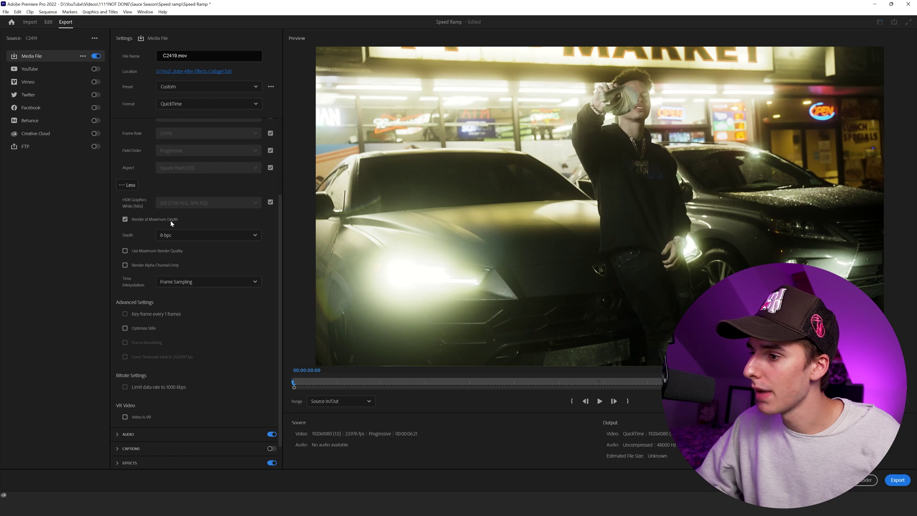
left_click(208, 235)
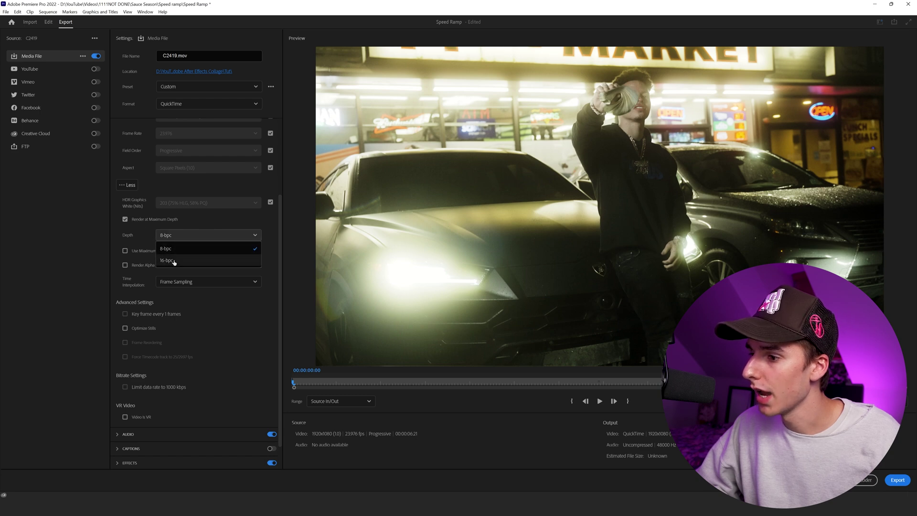
left_click(167, 260)
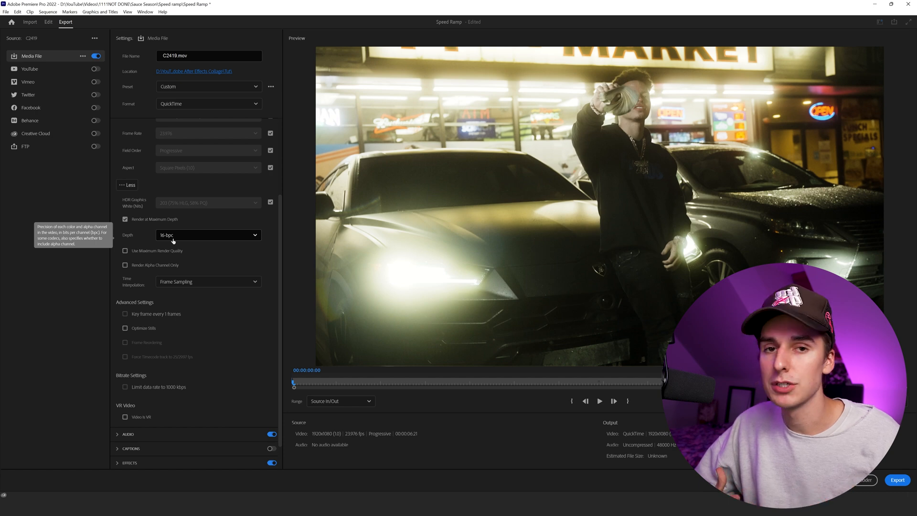
left_click(126, 250)
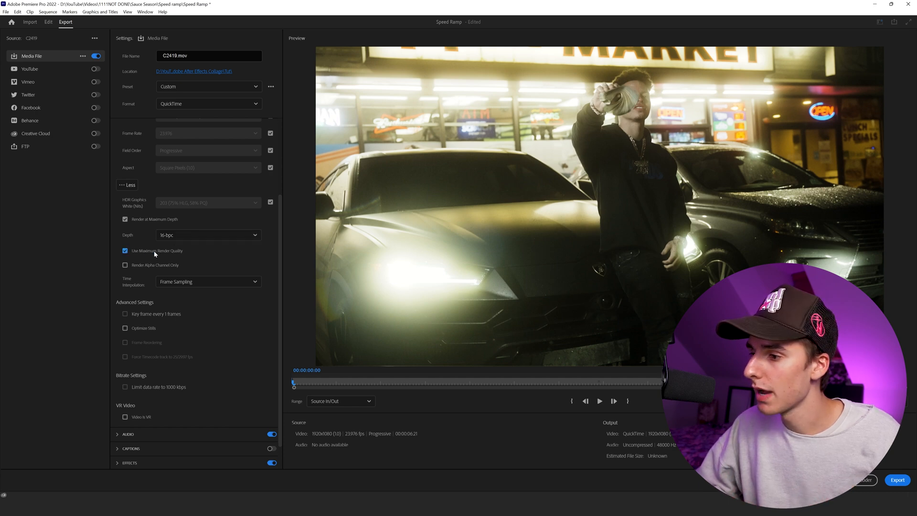
Review the audio options and begin choosing the export file's name and location.
left_click(123, 139)
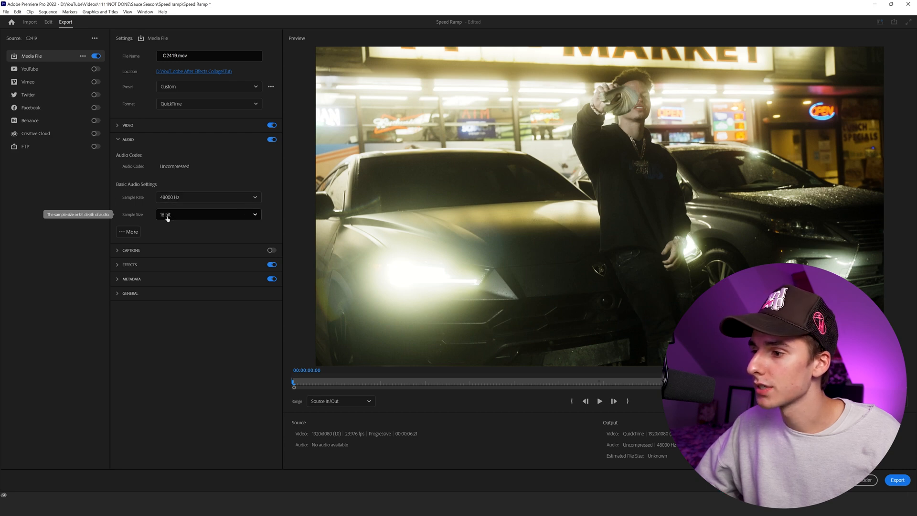
left_click(118, 140)
type("e")
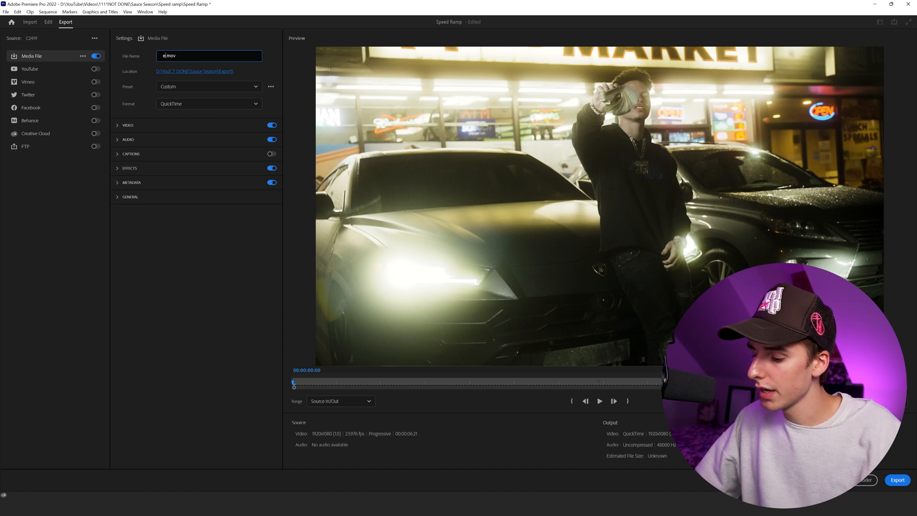
left_click(194, 70)
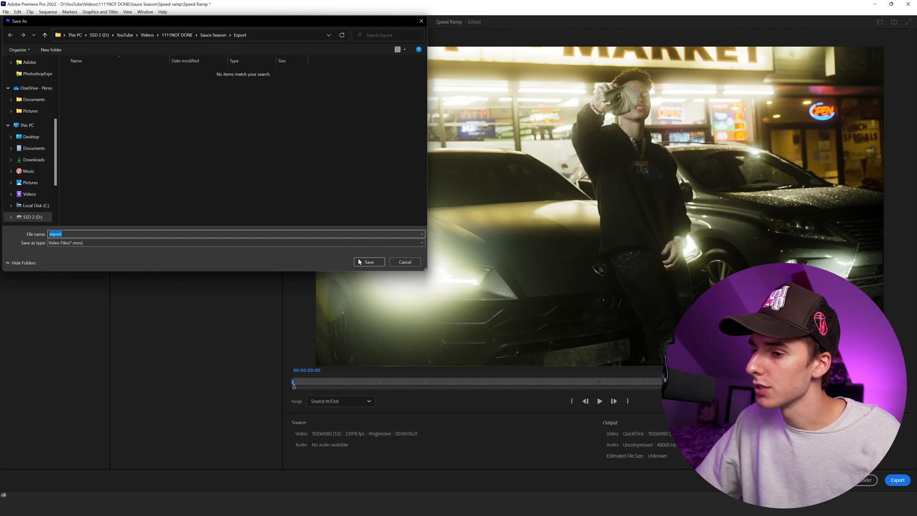
Save as export.mov in the Export folder and queue the job in Media Encoder.
left_click(368, 262)
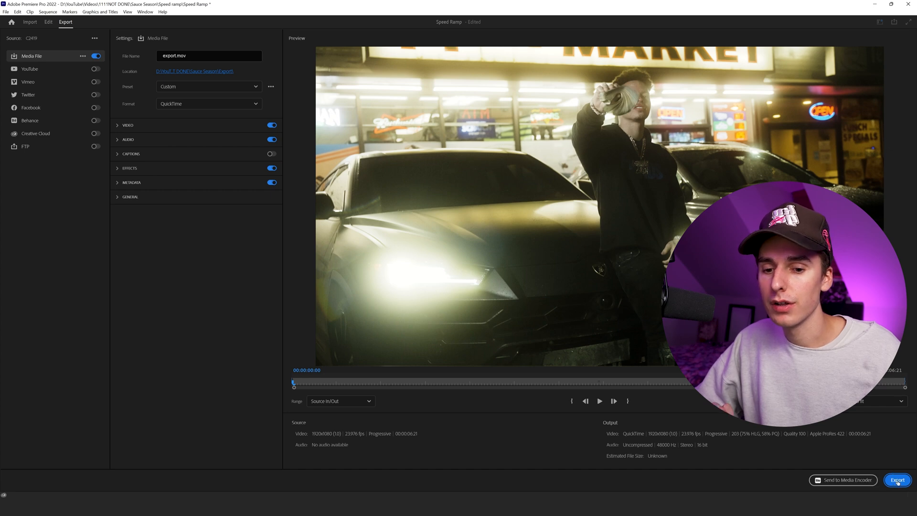
mouse_move(897, 480)
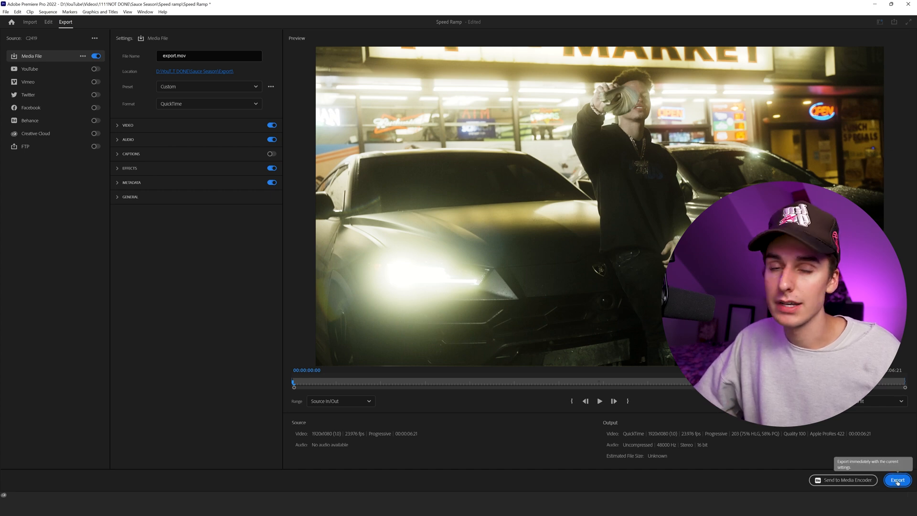
mouse_move(845, 484)
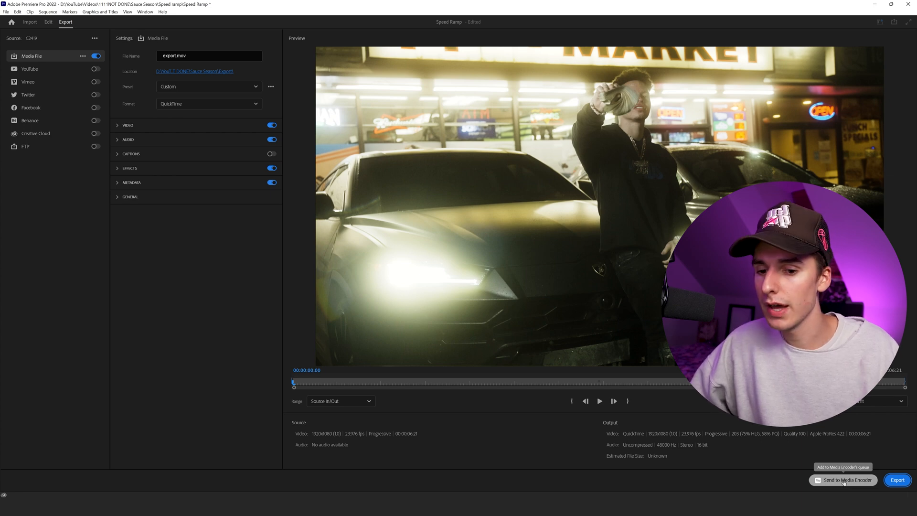
left_click(45, 22)
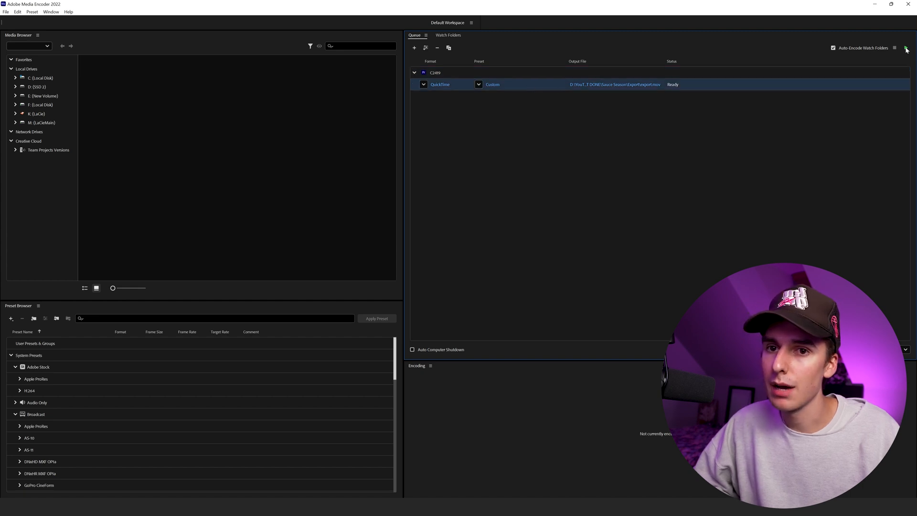
Encode the queued export.mov and play the finished file from the Export folder.
left_click(905, 48)
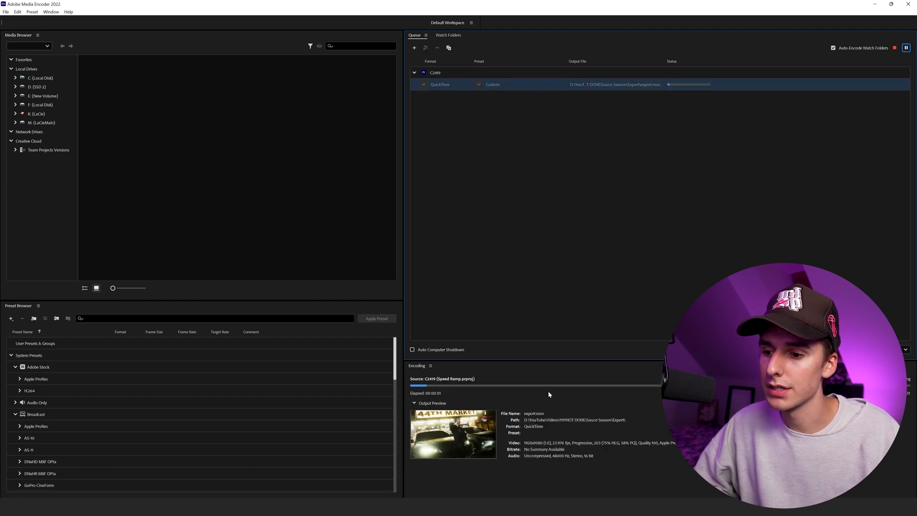
left_click(905, 48)
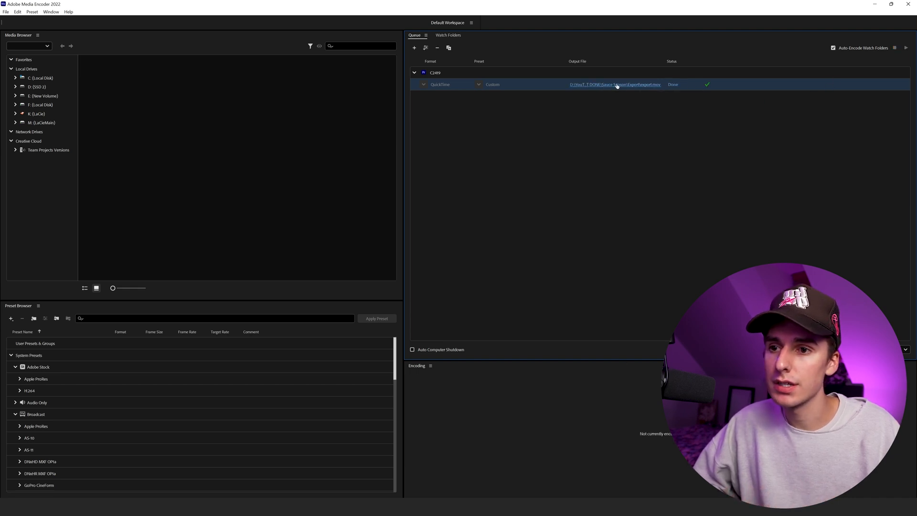
left_click(615, 84)
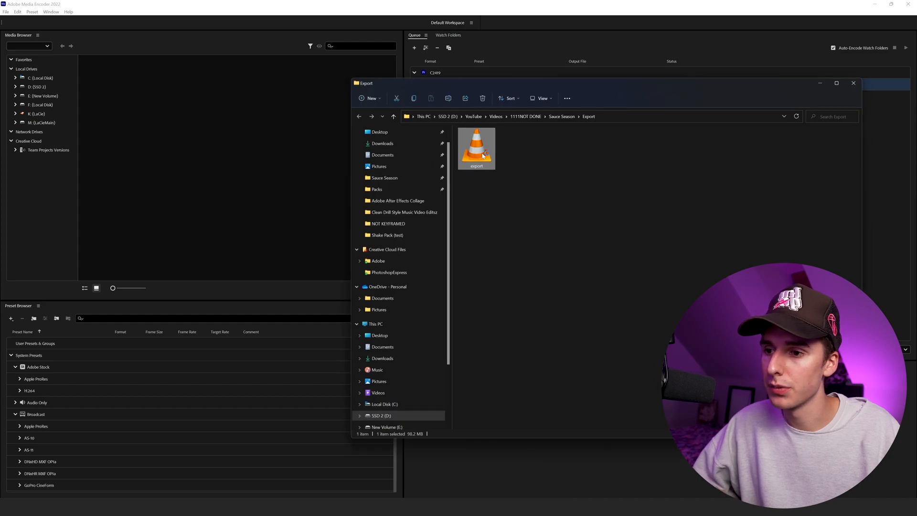
double_click(476, 148)
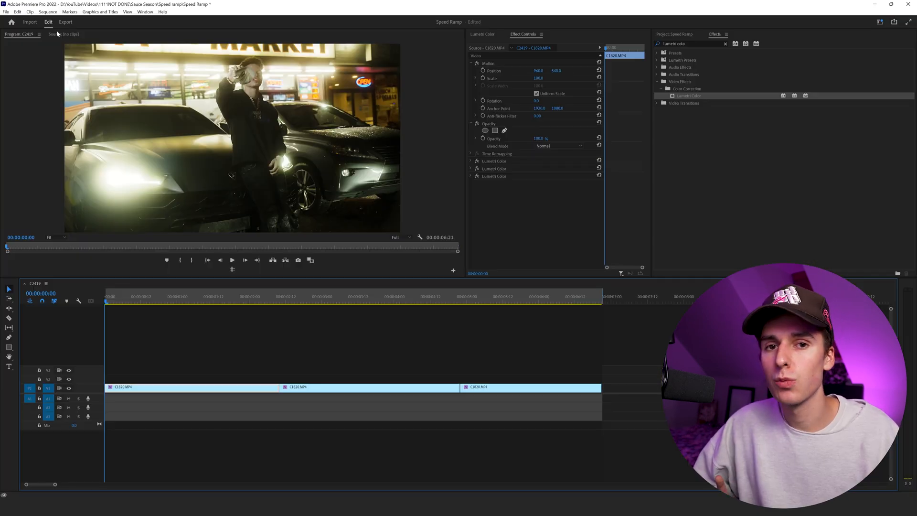
mouse_move(57, 32)
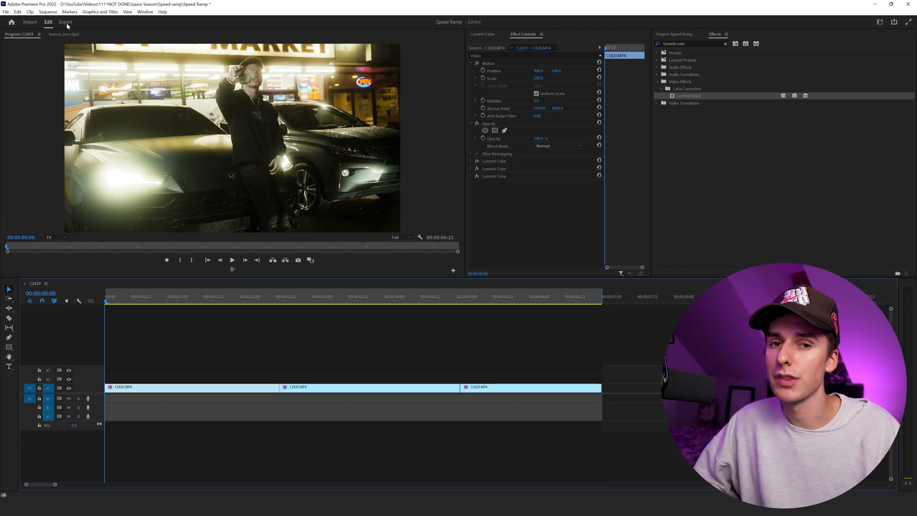
Switch back to the export settings for a second export.
left_click(67, 21)
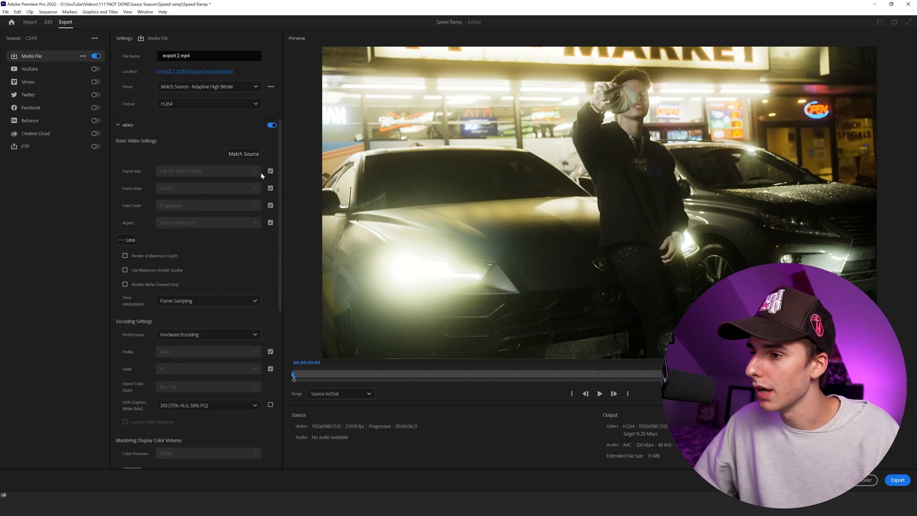
mouse_move(125, 256)
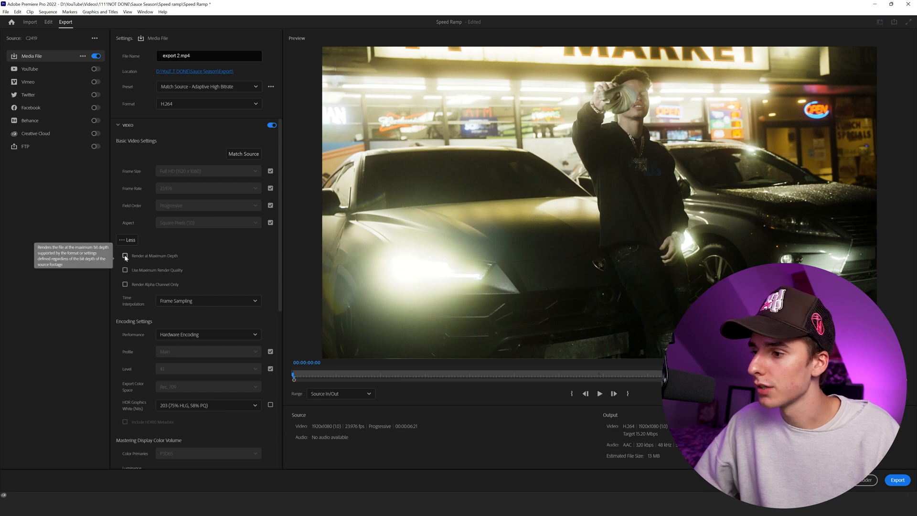
Render export 2.mp4 at maximum depth with a 50 Mbps target bitrate, VBR 1 pass.
left_click(125, 256)
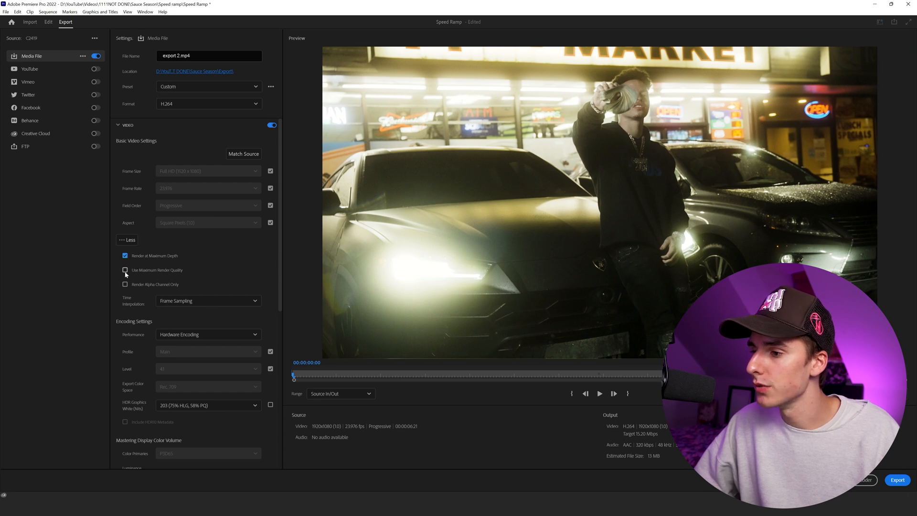
scroll("down", 3)
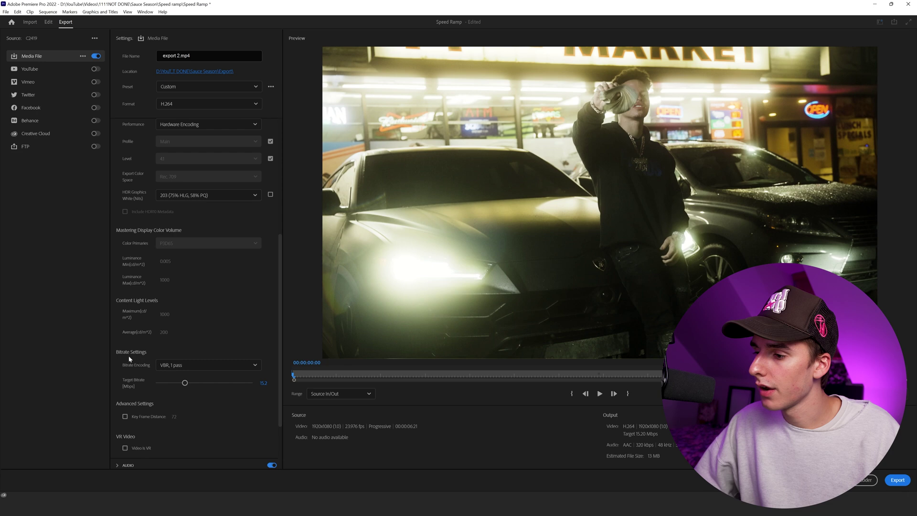
left_click_drag(185, 382, 250, 382)
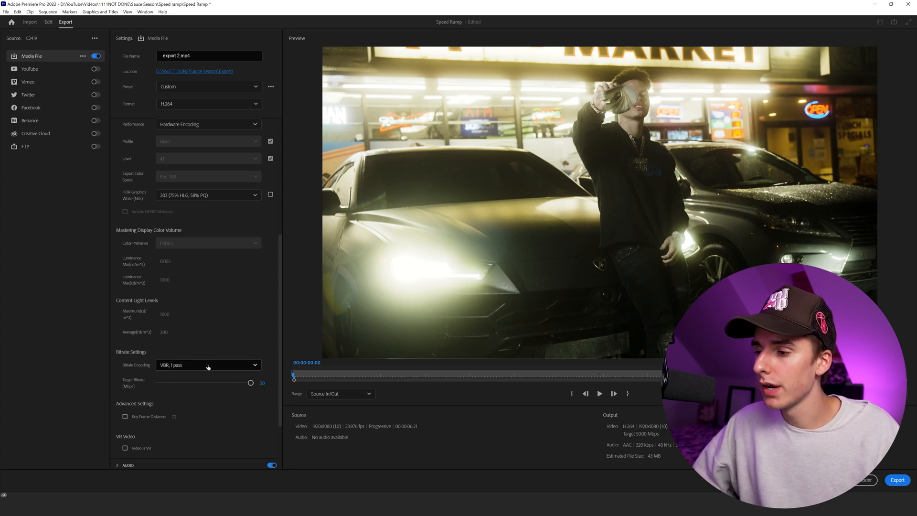
left_click(209, 365)
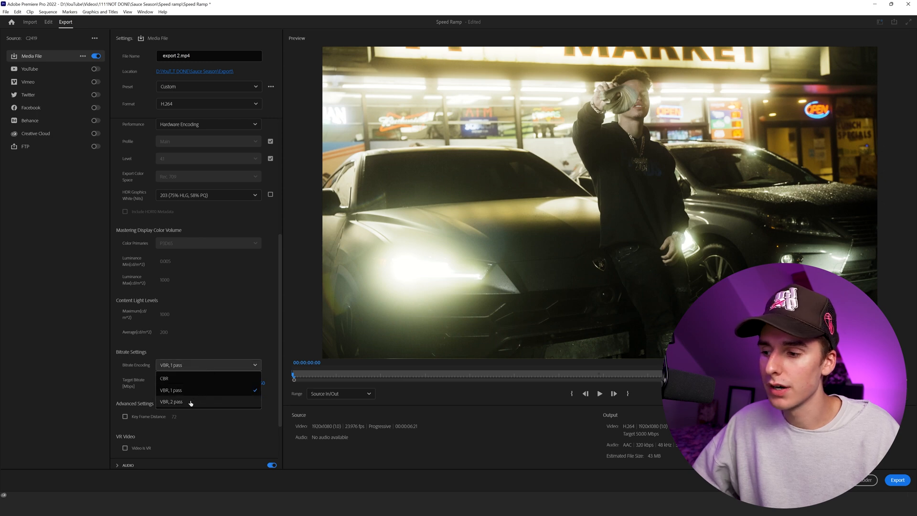
left_click(173, 390)
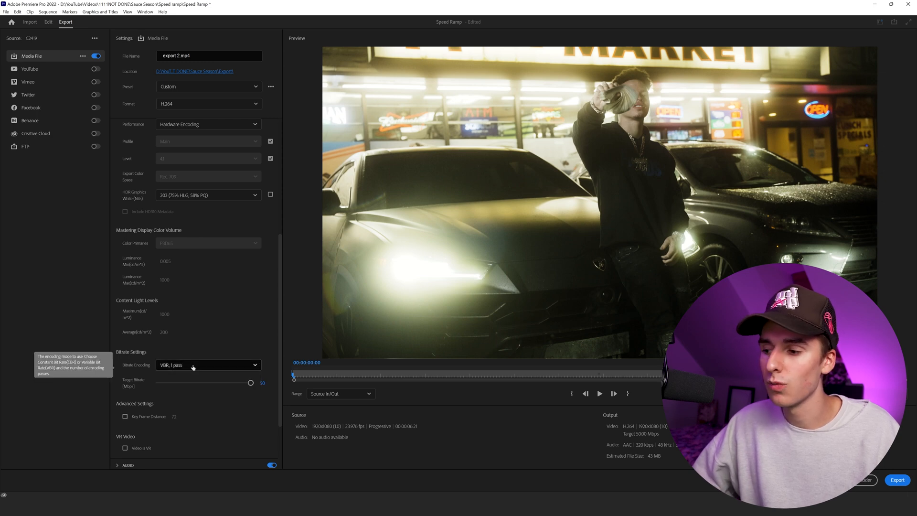
mouse_move(232, 345)
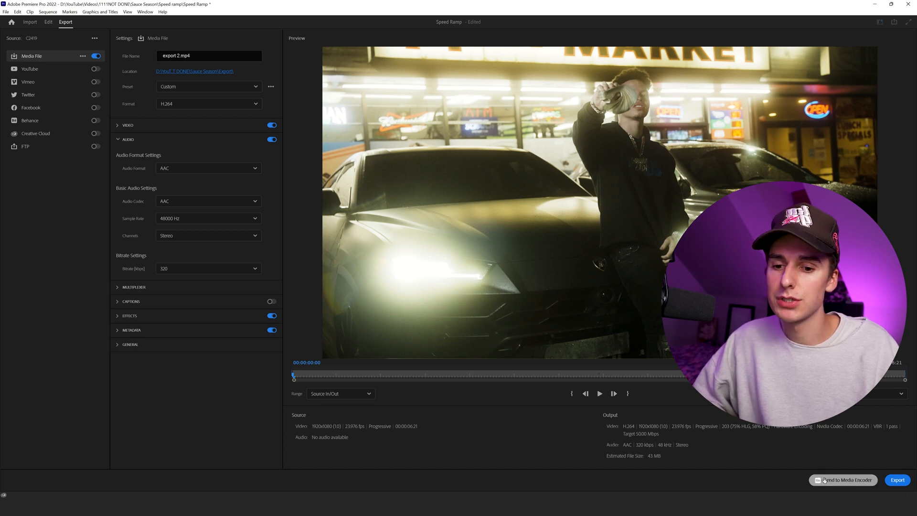
mouse_move(843, 482)
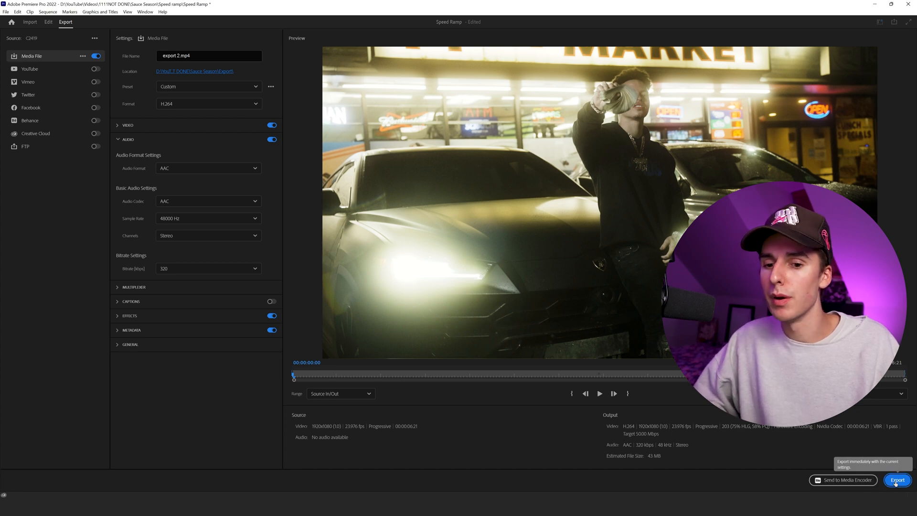
Export export 2.mp4 into the Export folder beside export.mov.
left_click(898, 479)
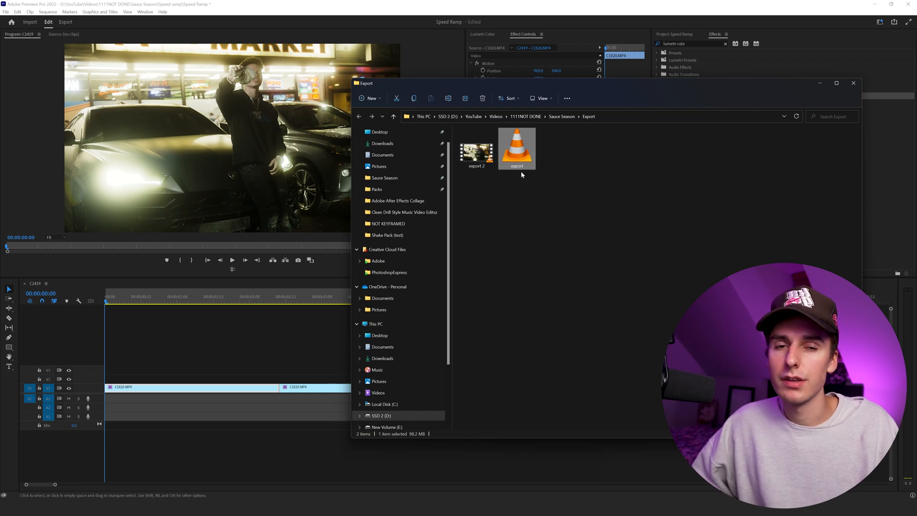
mouse_move(521, 167)
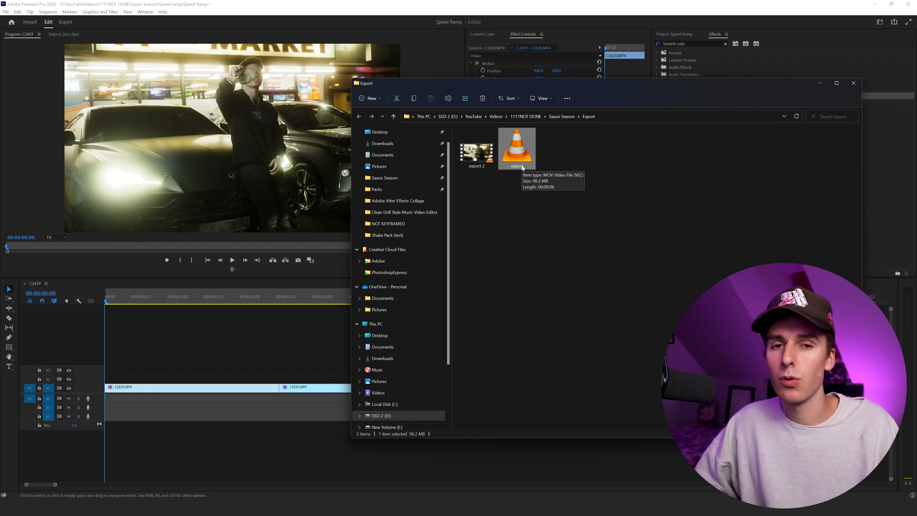